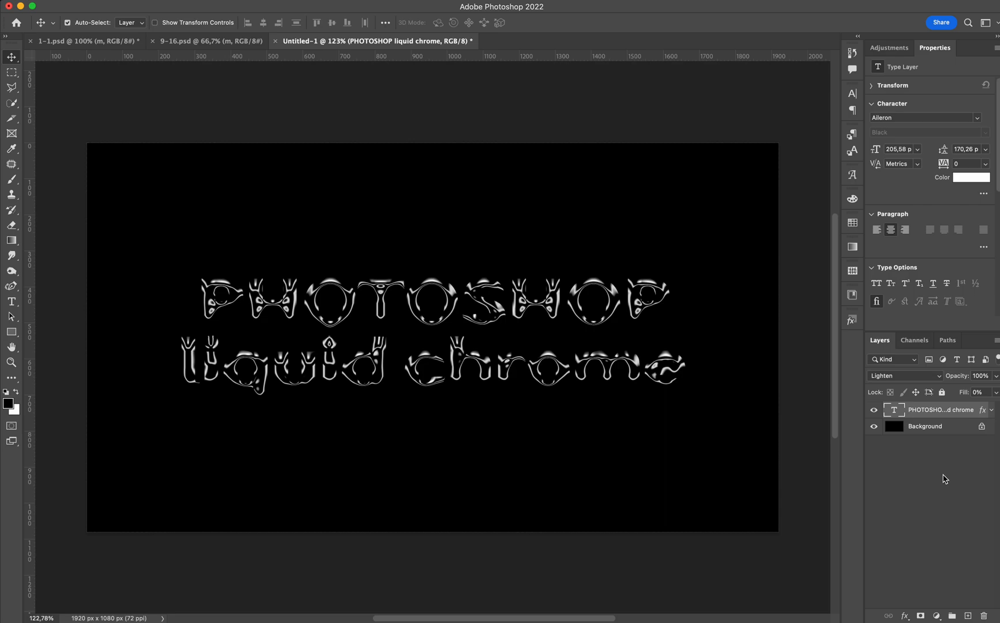
{"action": "mouse_move", "coordinate": [929, 437]}
{"action": "type", "text": "pdsofuhritugh"}
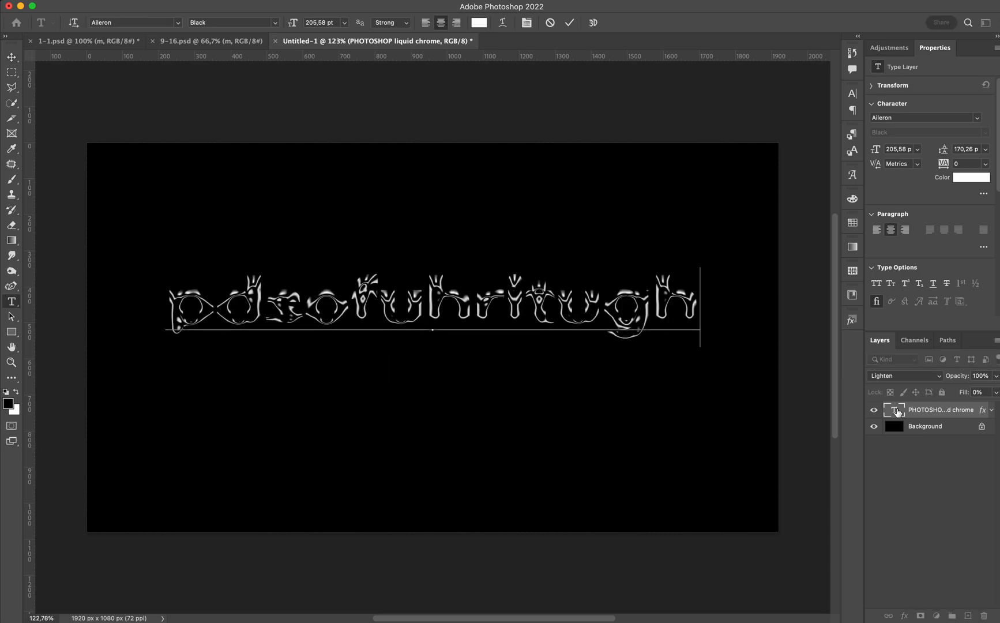
{"action": "mouse_move", "coordinate": [895, 409]}
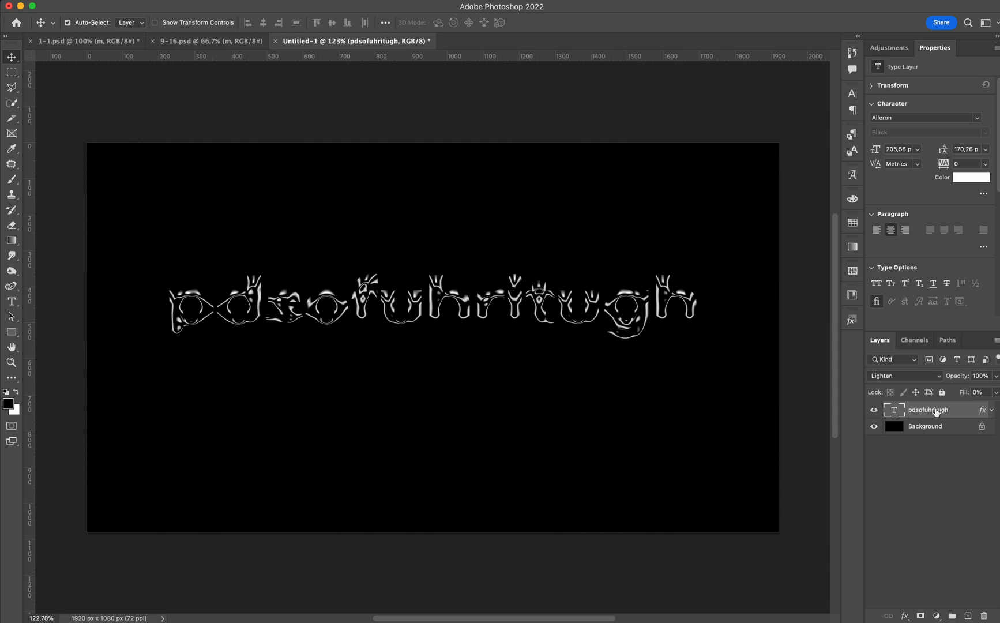
{"action": "left_click", "coordinate": [852, 320]}
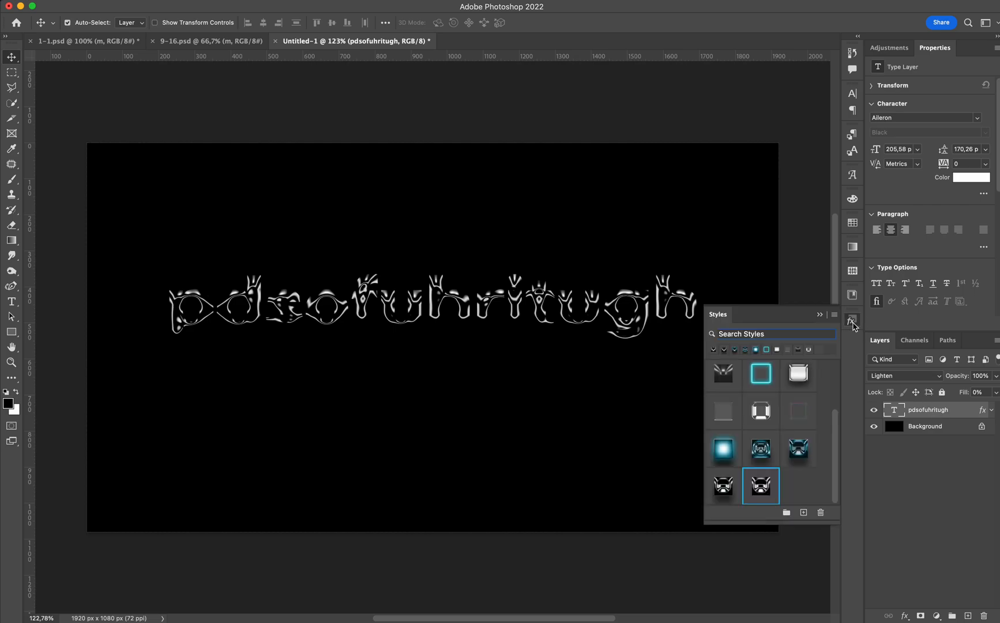
{"action": "mouse_move", "coordinate": [760, 492]}
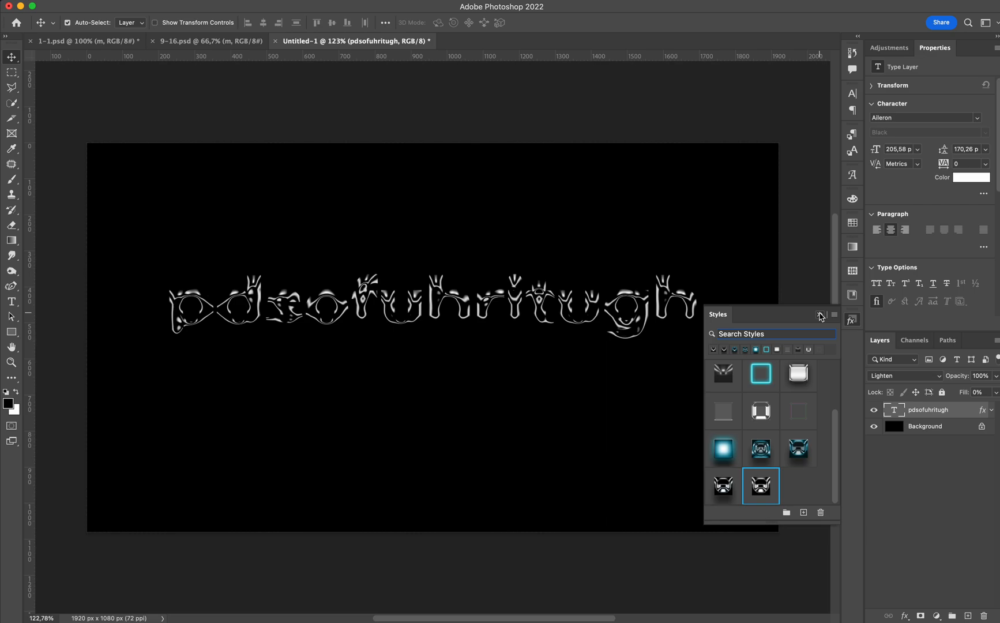
{"action": "left_click", "coordinate": [821, 316]}
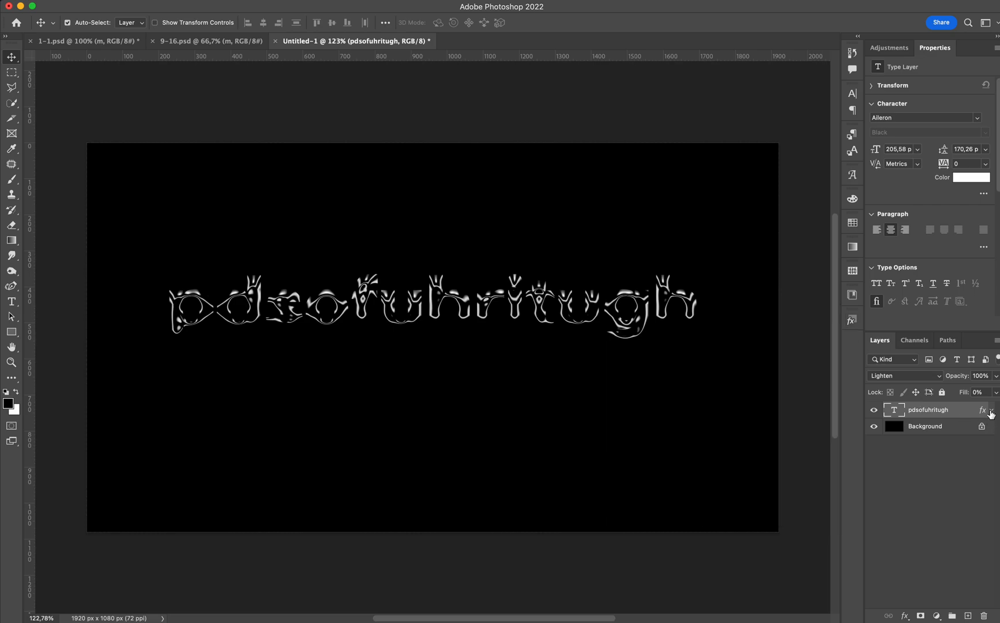
Replace the random-letters layer with new text 'PHOTOSHOP' and 'liquid chrome' typed on the canvas
{"action": "key", "text": "Delete"}
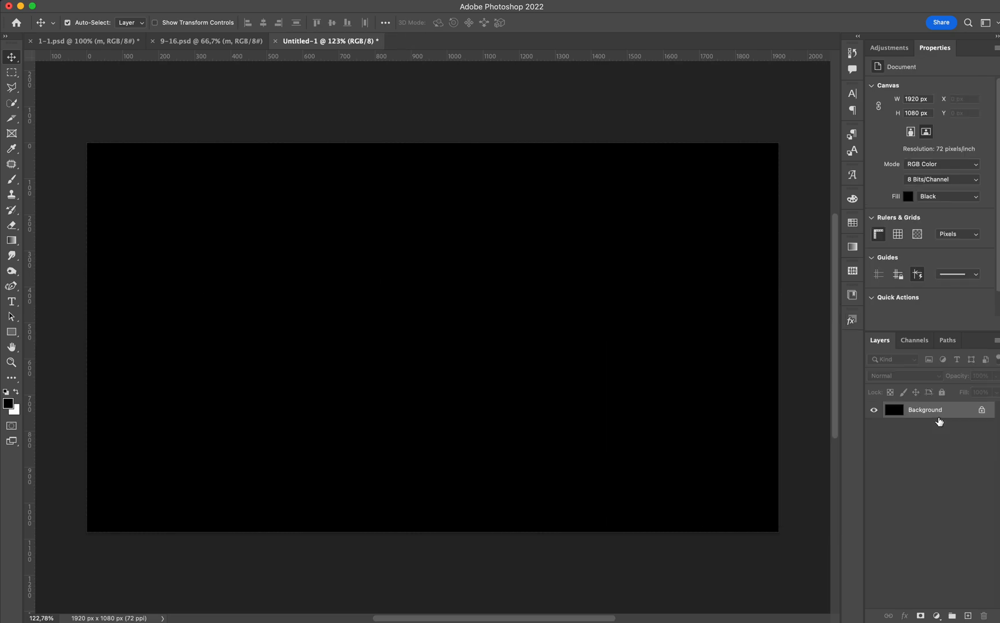
{"action": "left_click", "coordinate": [12, 301]}
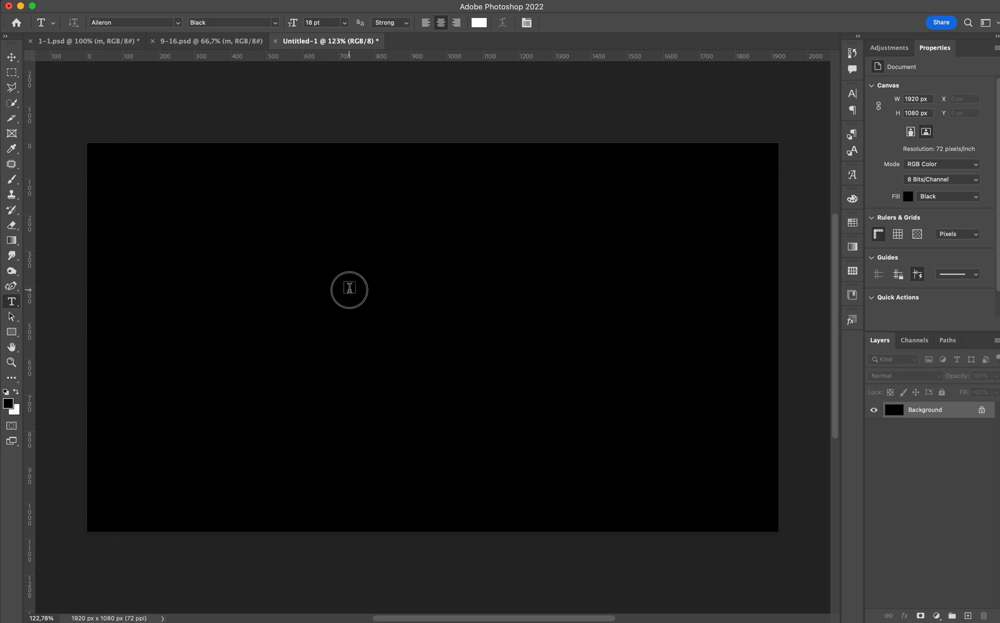
{"action": "type", "text": "PHOTOSHOP"}
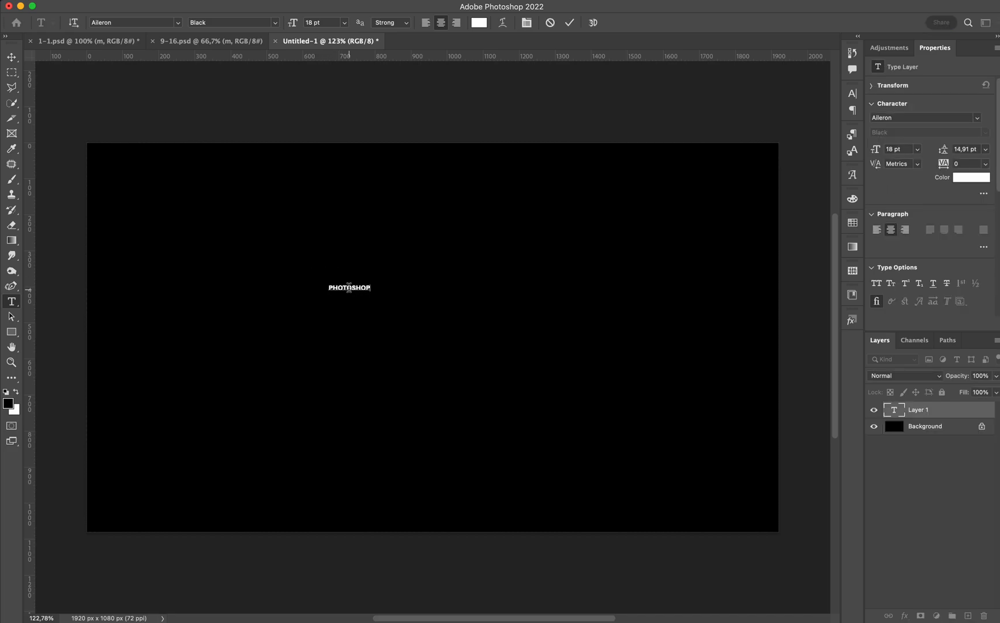
{"action": "type", "text": "liqul"}
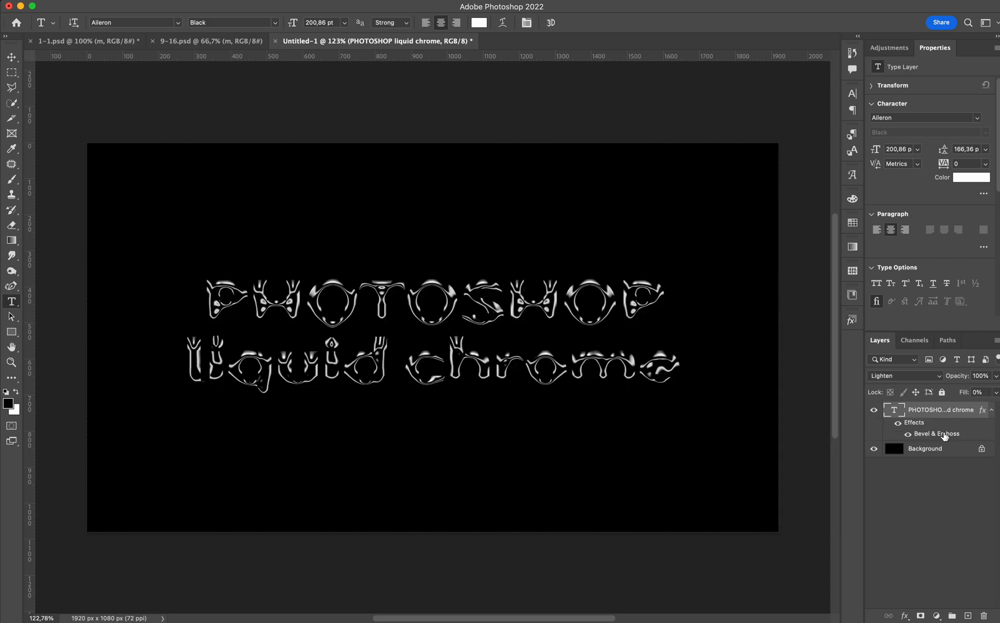
Collapse the text layer's effects list and bring up its Layer Style dialog
{"action": "left_click", "coordinate": [993, 409]}
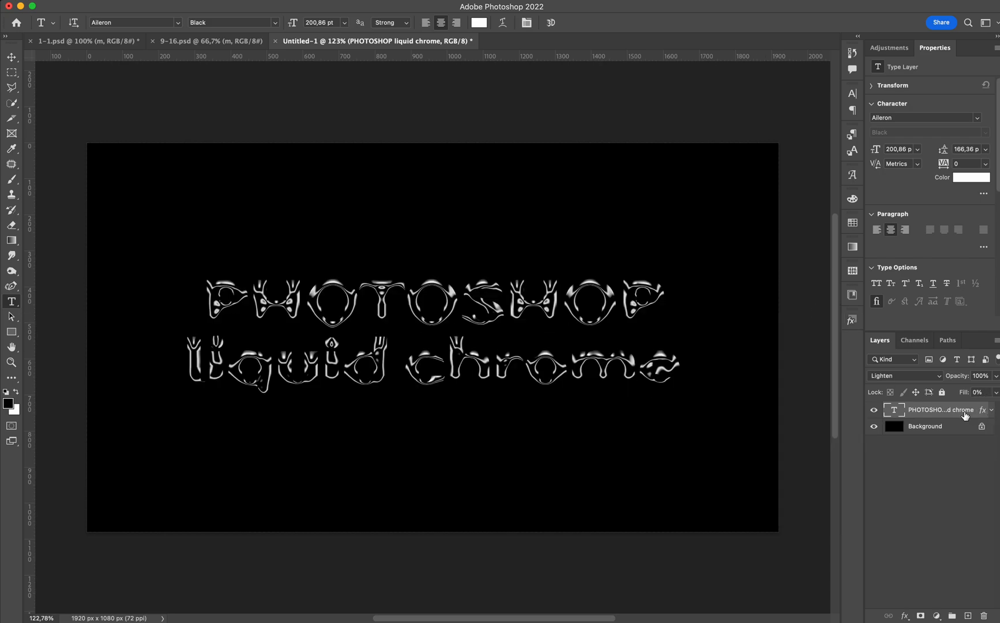
{"action": "double_click", "coordinate": [942, 409]}
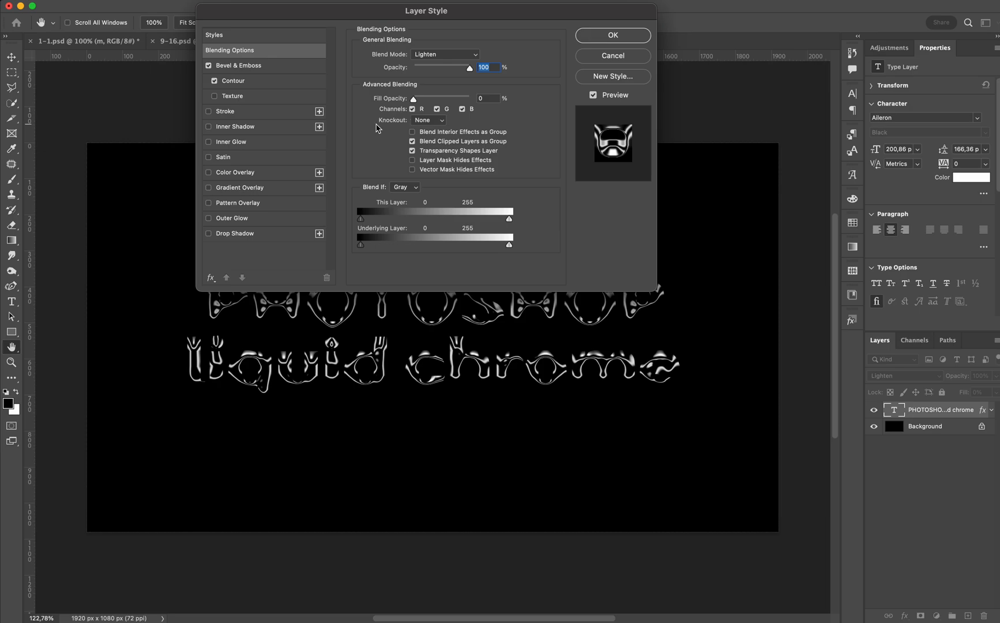
{"action": "mouse_move", "coordinate": [383, 120]}
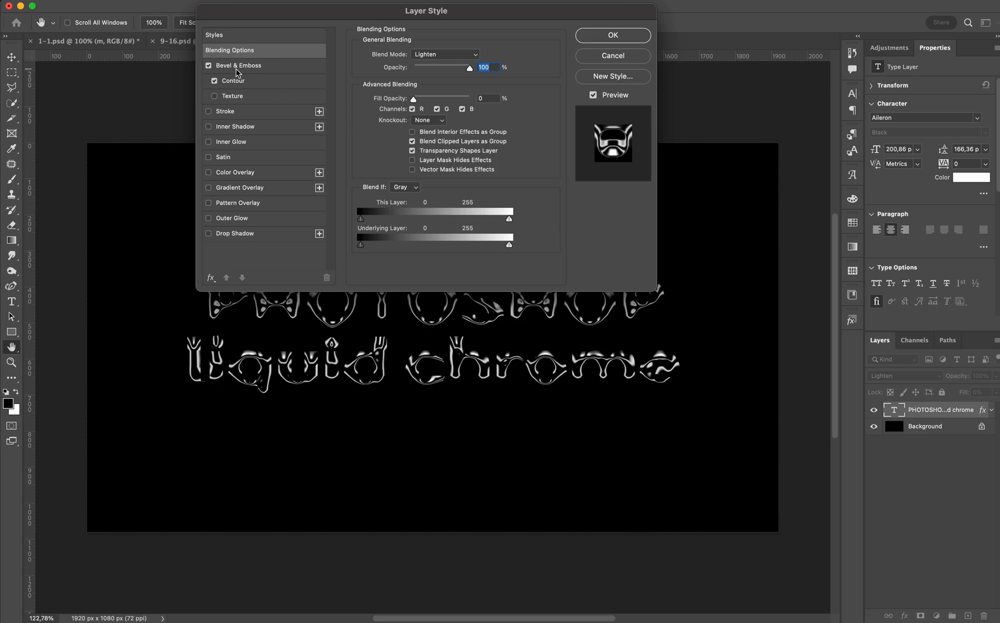
Show the Bevel & Emboss settings (Inner Bevel, Smooth technique) in the Layer Style dialog
{"action": "left_click", "coordinate": [241, 64]}
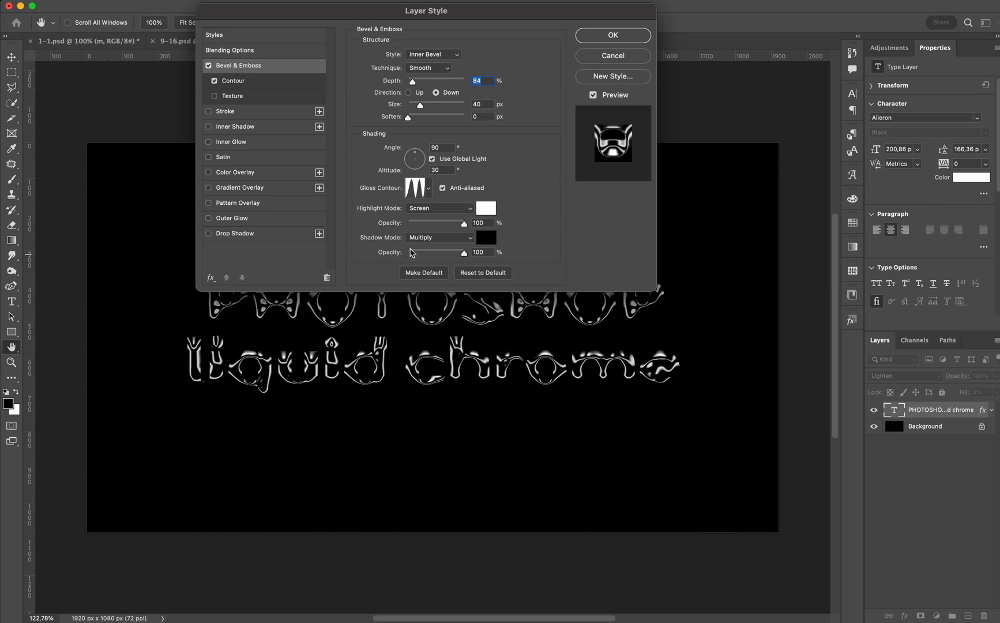
{"action": "mouse_move", "coordinate": [569, 102]}
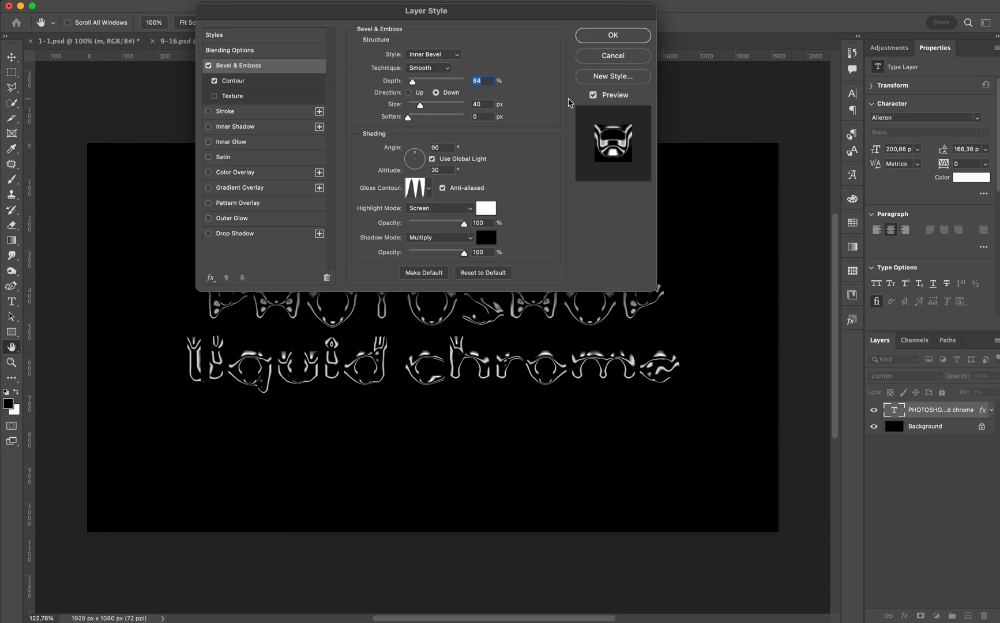
{"action": "mouse_move", "coordinate": [379, 80]}
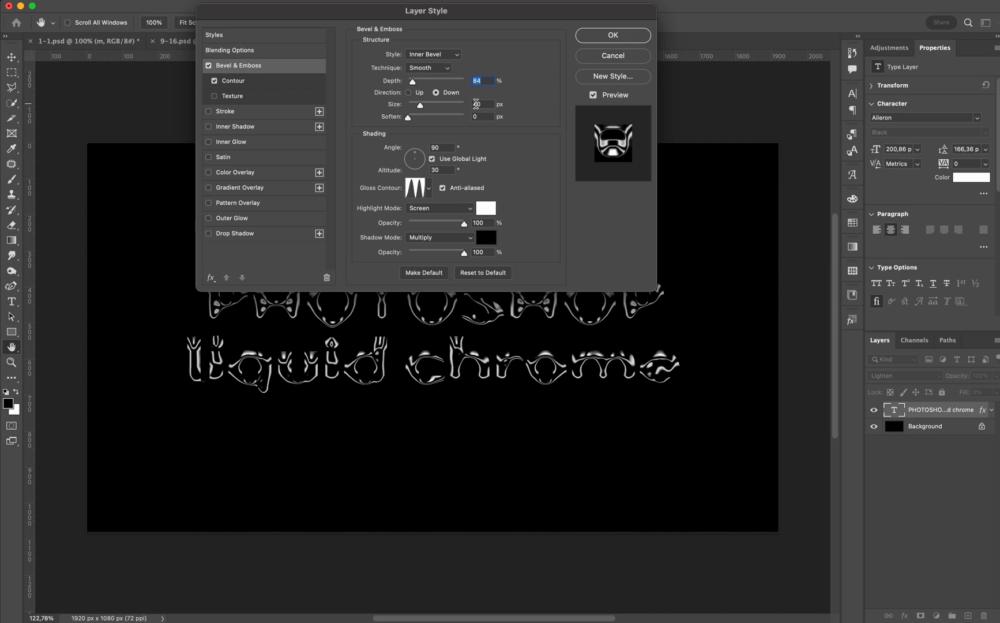
{"action": "mouse_move", "coordinate": [475, 104]}
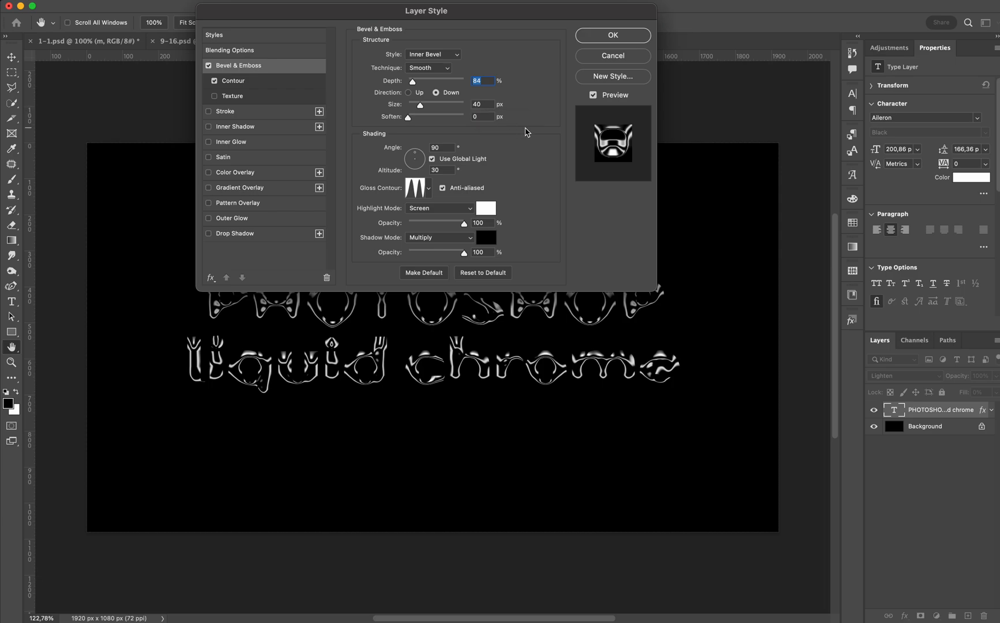
{"action": "mouse_move", "coordinate": [543, 126]}
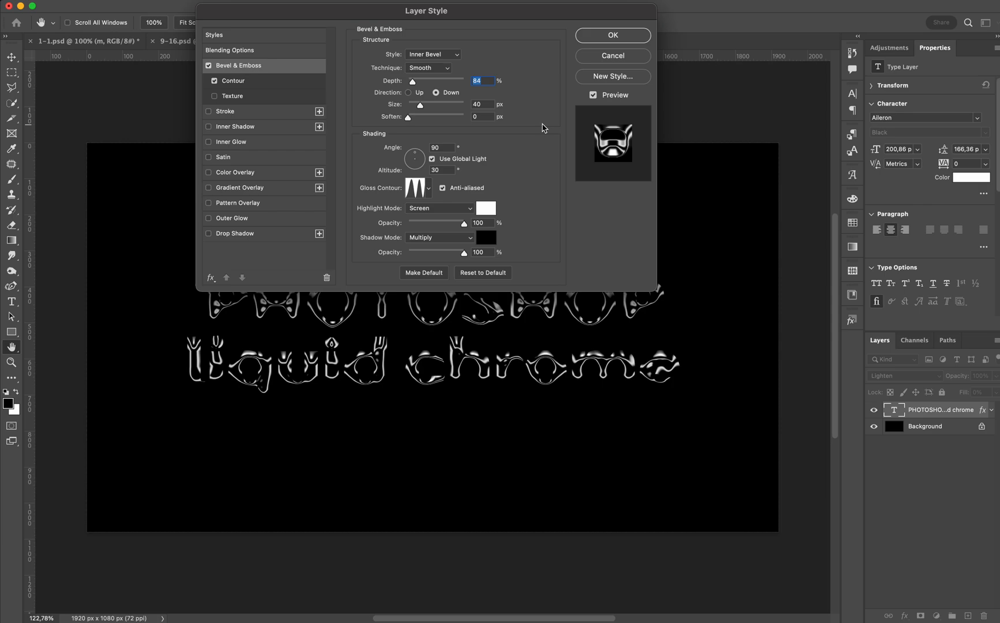
{"action": "mouse_move", "coordinate": [292, 76]}
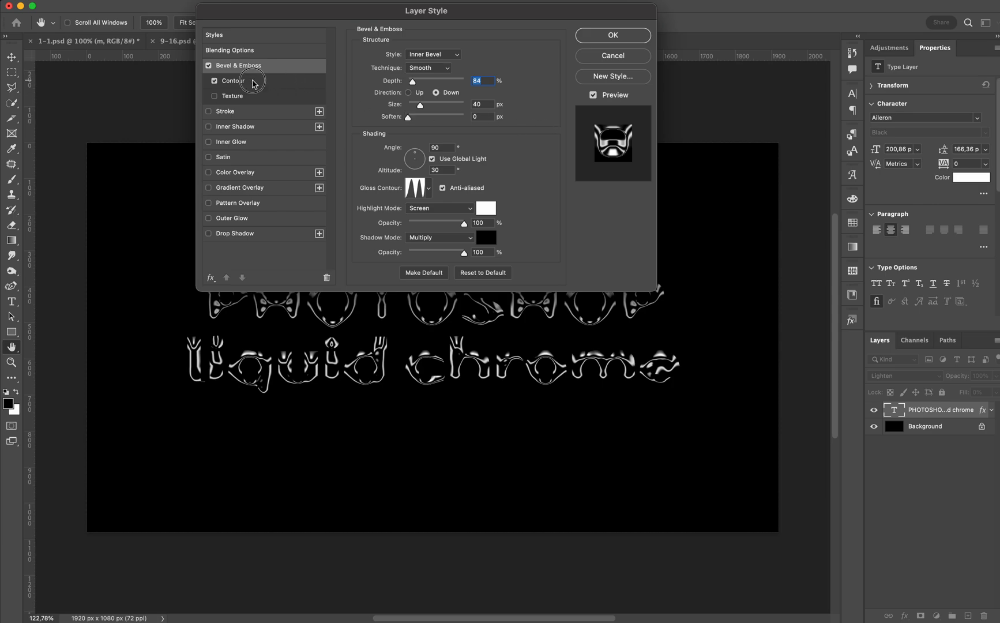
Pick a preset contour shape for the bevel and confirm the layer style
{"action": "left_click", "coordinate": [233, 81]}
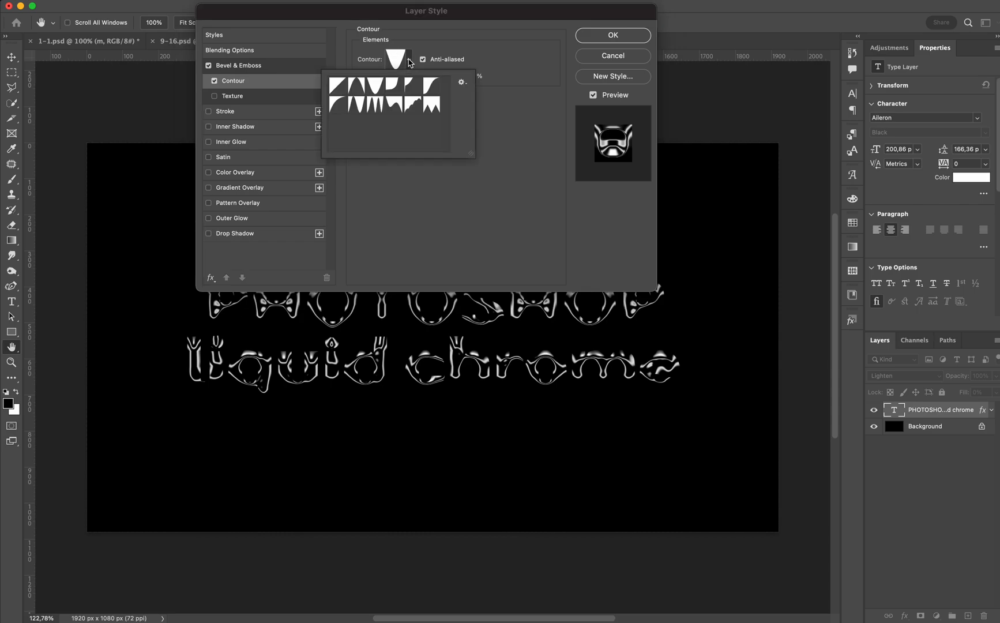
{"action": "left_click", "coordinate": [375, 87]}
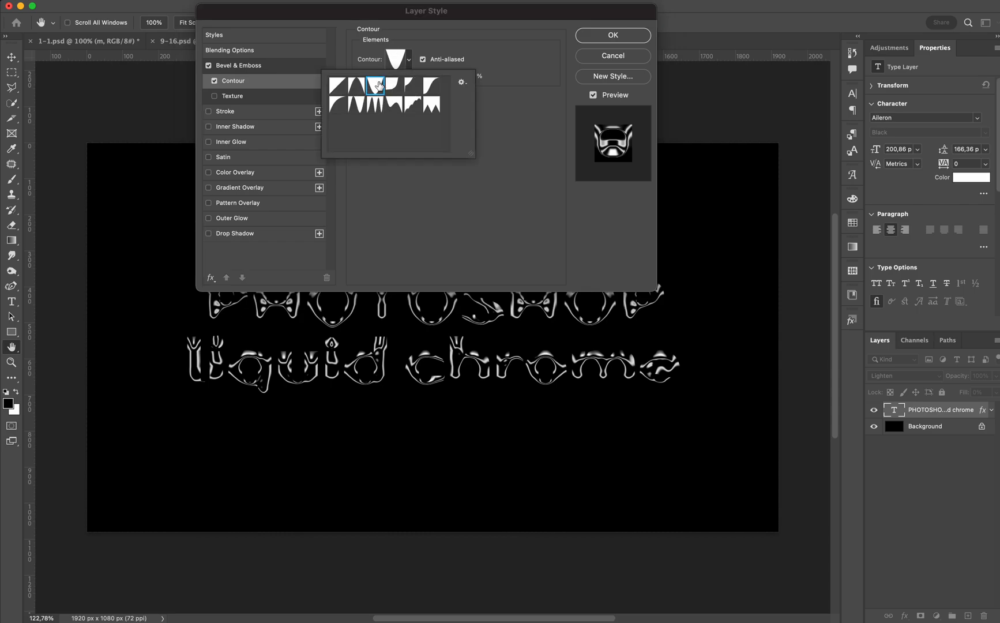
{"action": "left_click", "coordinate": [376, 88]}
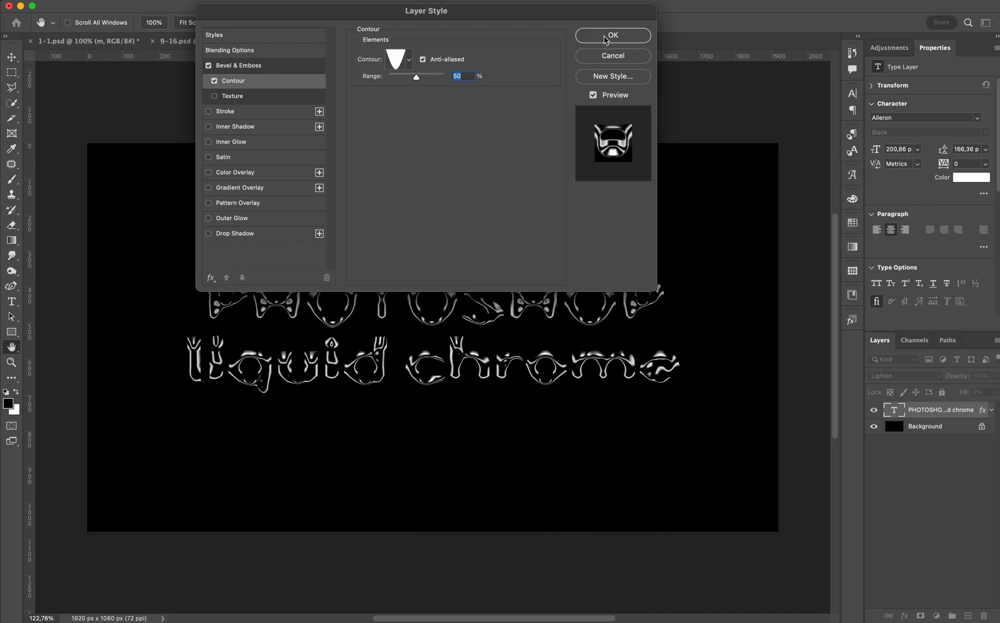
{"action": "left_click", "coordinate": [611, 35]}
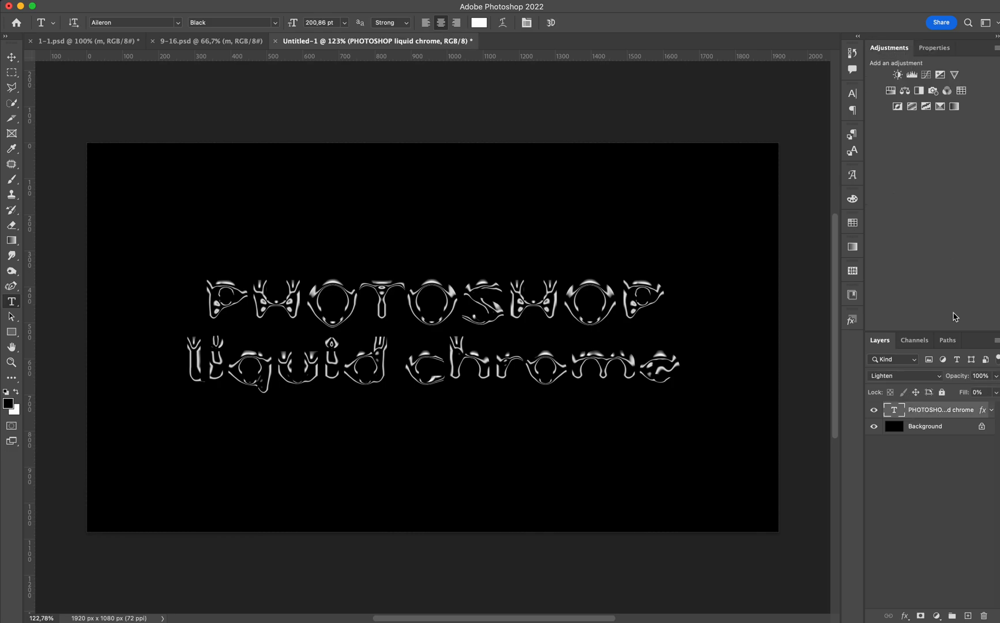
Create a new style from the text layer's effects named 'liquid chrome' in the Styles panel
{"action": "left_click", "coordinate": [852, 319]}
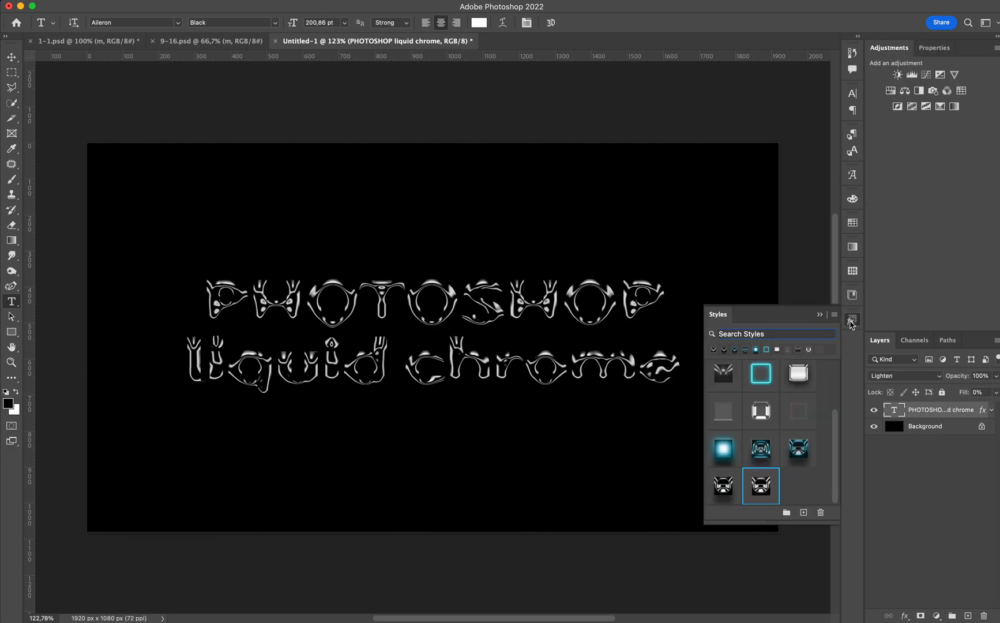
{"action": "left_click", "coordinate": [803, 512]}
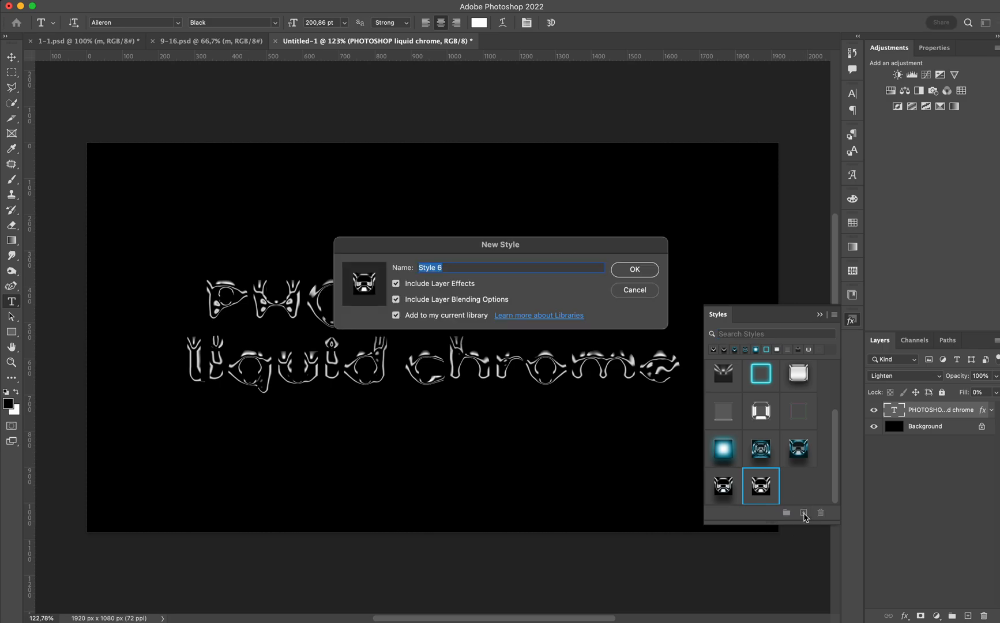
{"action": "key", "text": "Delete"}
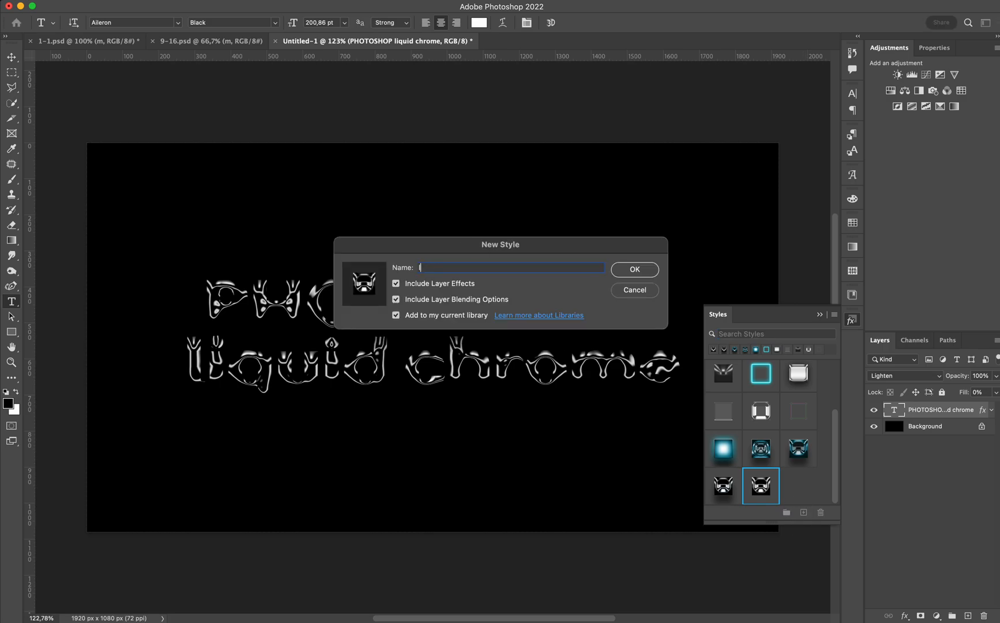
{"action": "type", "text": "liquid chrome"}
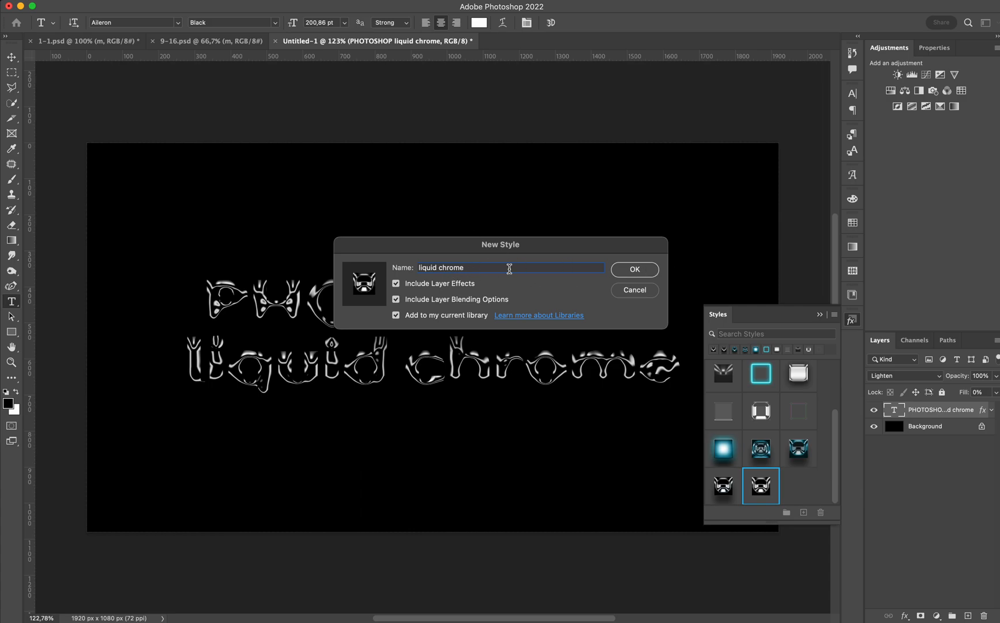
{"action": "left_click", "coordinate": [632, 268]}
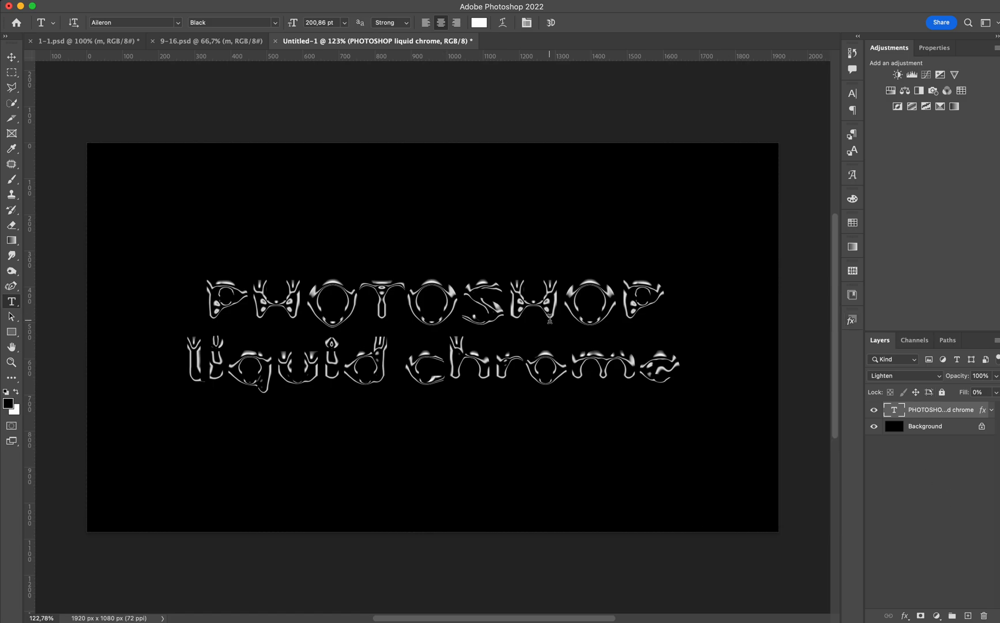
Add a Gradient Map adjustment and preview the SURFER, WOAH and PROMISE gradient presets
{"action": "left_click", "coordinate": [12, 58]}
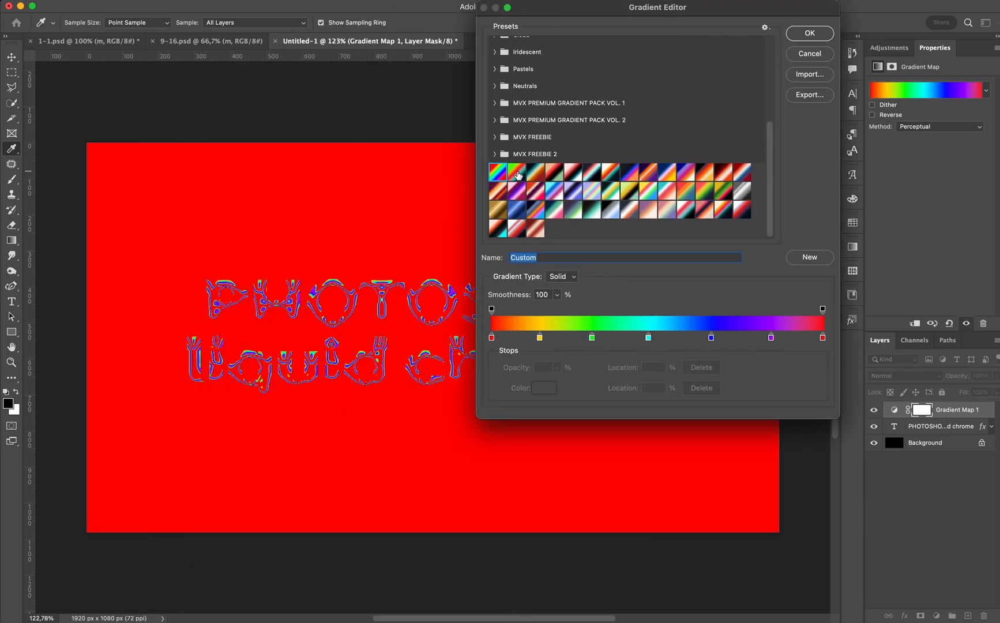
{"action": "left_click", "coordinate": [534, 170]}
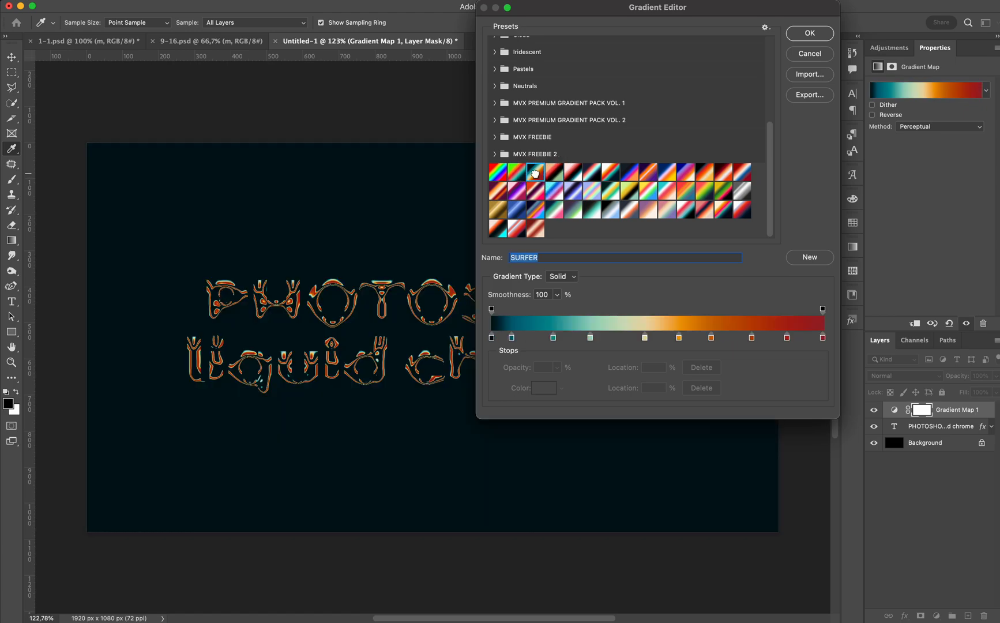
{"action": "mouse_move", "coordinate": [538, 180]}
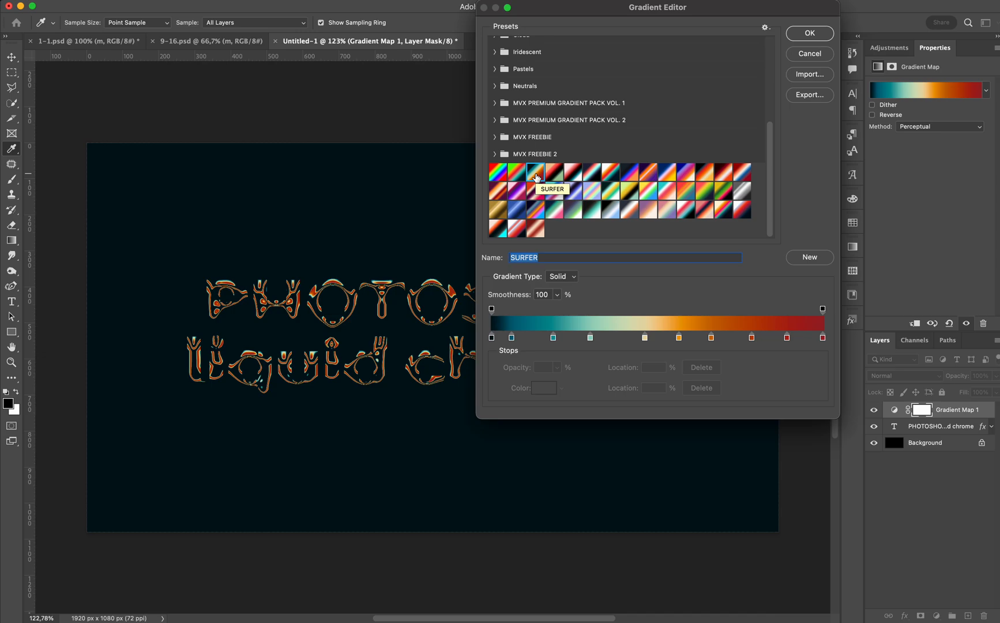
{"action": "left_click", "coordinate": [572, 171]}
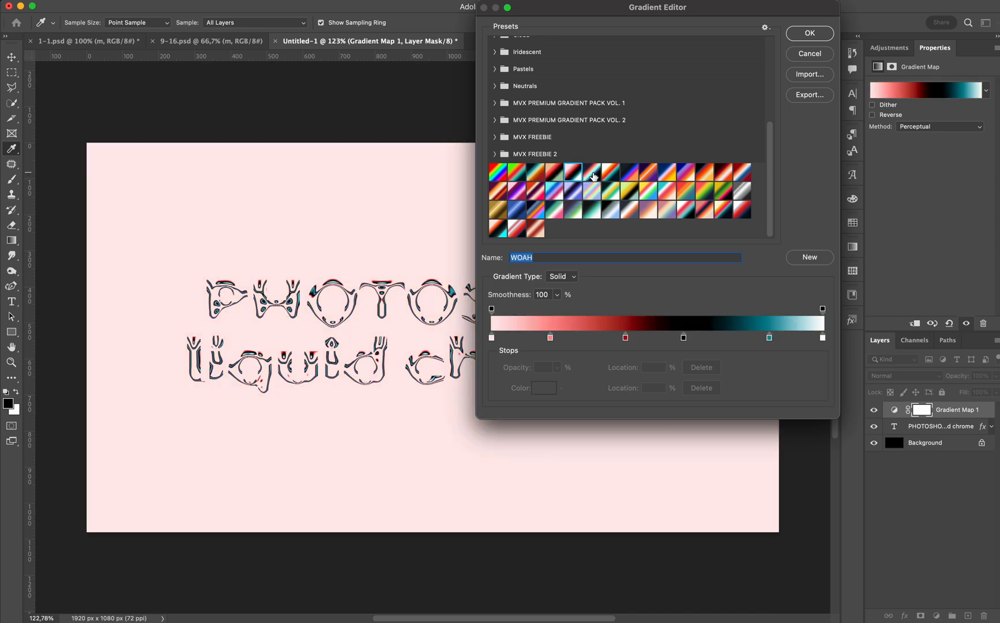
{"action": "left_click", "coordinate": [607, 172]}
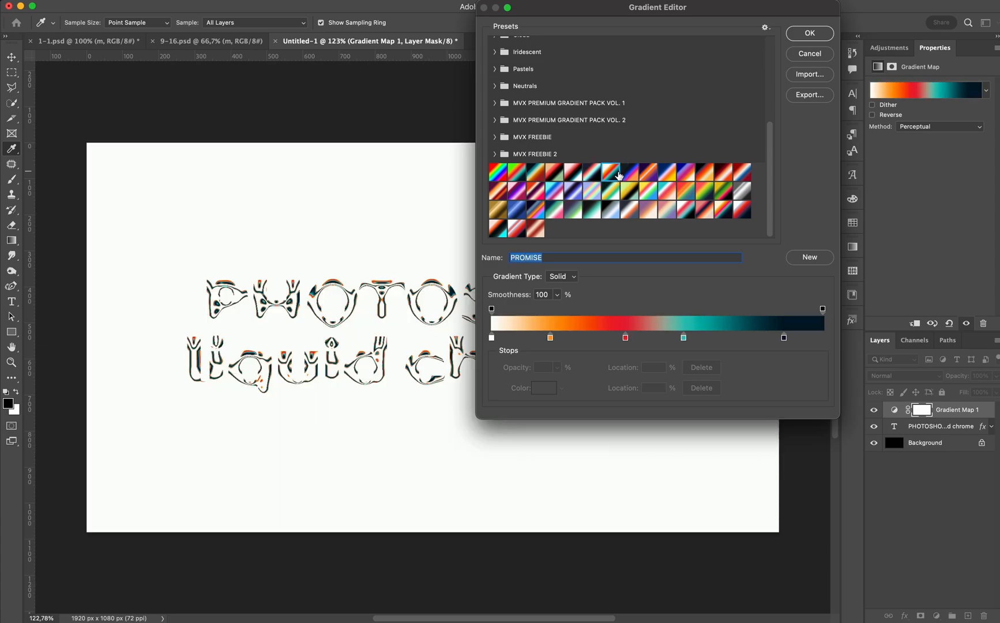
{"action": "left_click", "coordinate": [628, 171]}
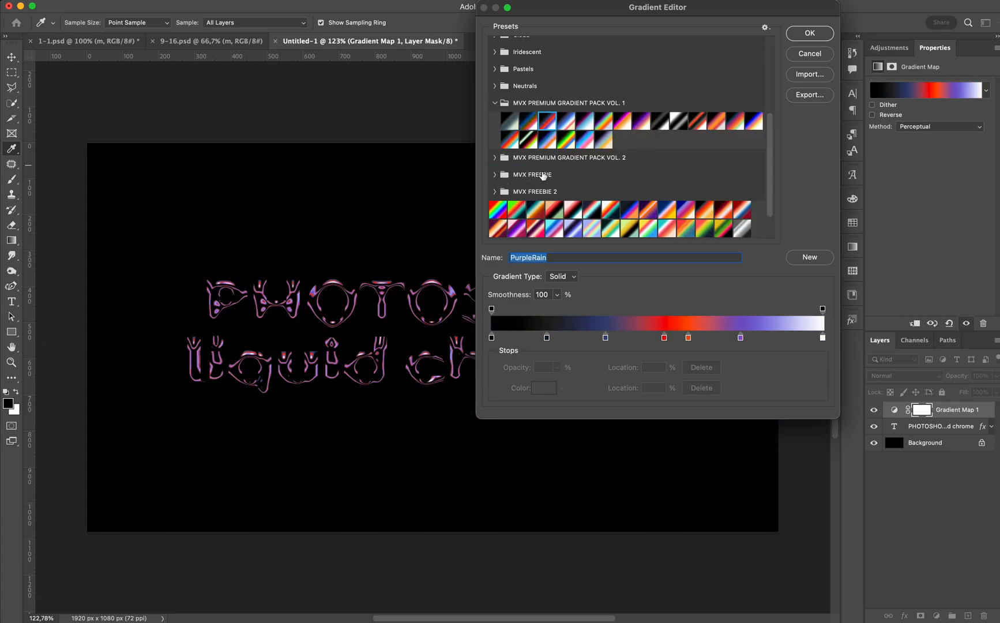
{"action": "left_click", "coordinate": [495, 102]}
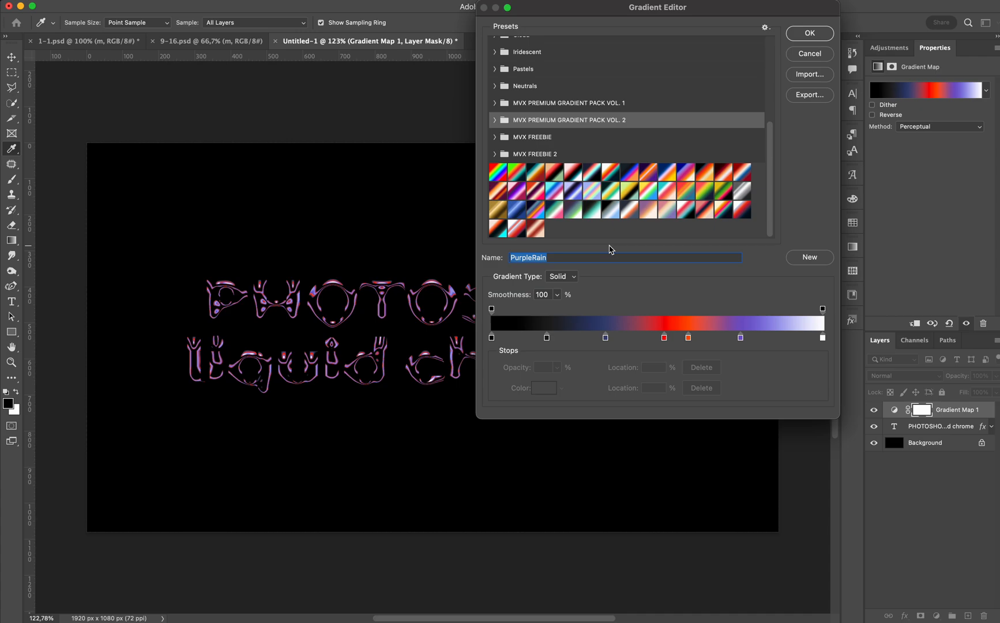
Apply the white, red and navy gradient and confirm the Gradient Editor
{"action": "left_click", "coordinate": [722, 209]}
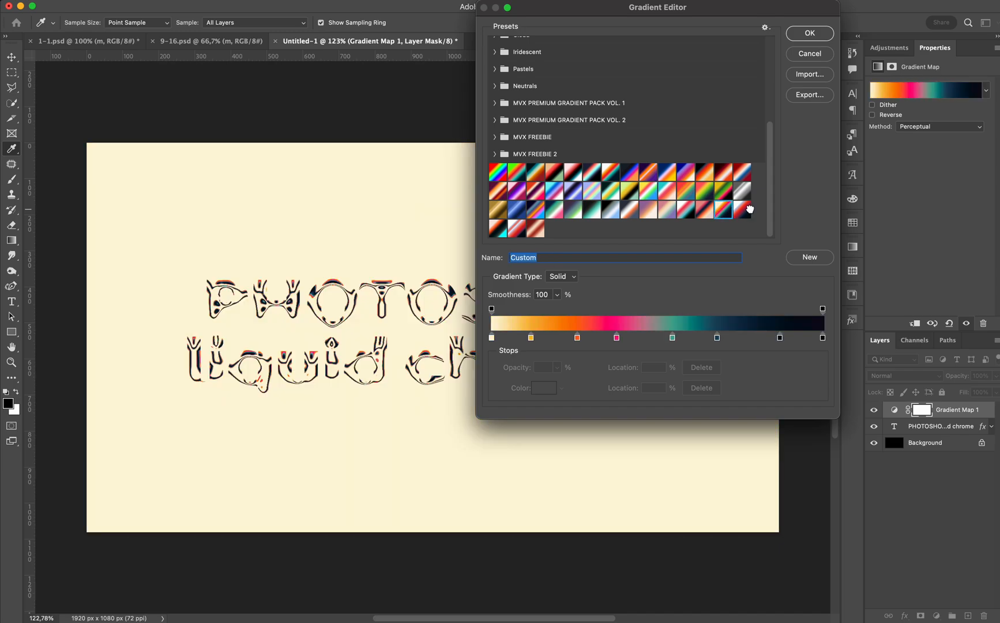
{"action": "left_click", "coordinate": [738, 209]}
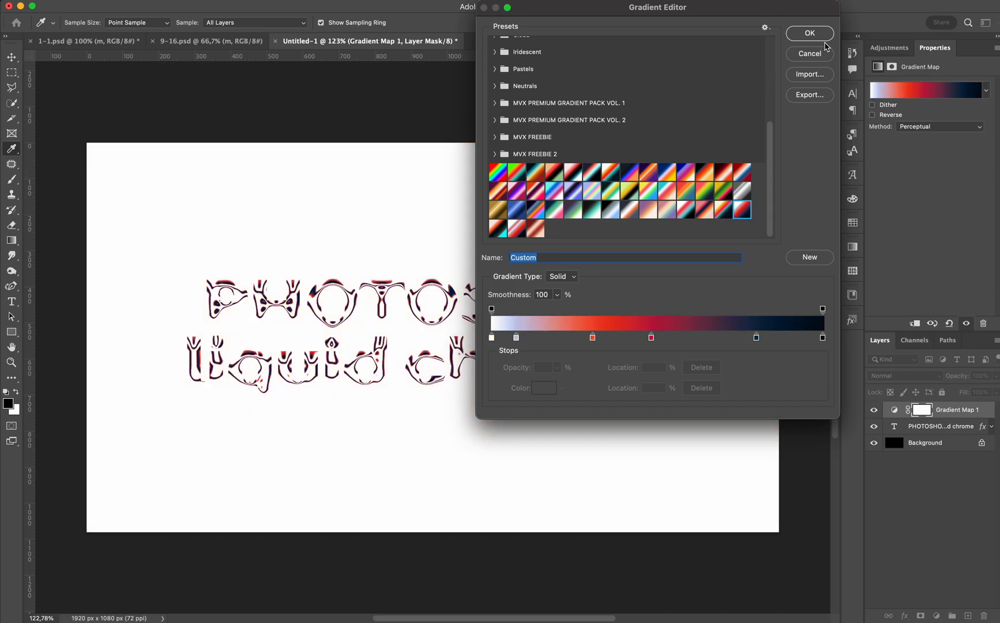
{"action": "left_click", "coordinate": [809, 34]}
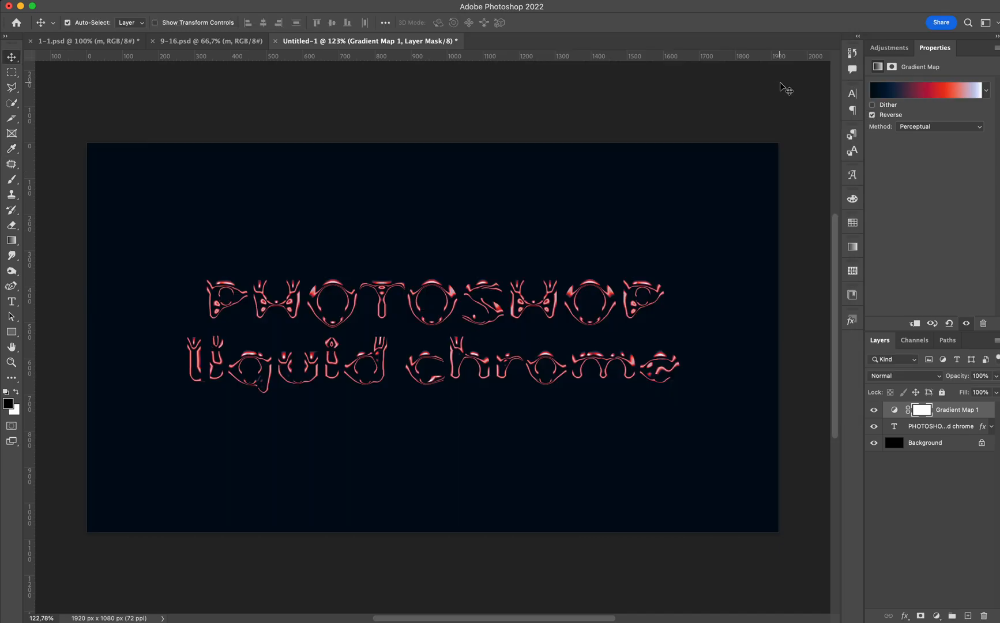